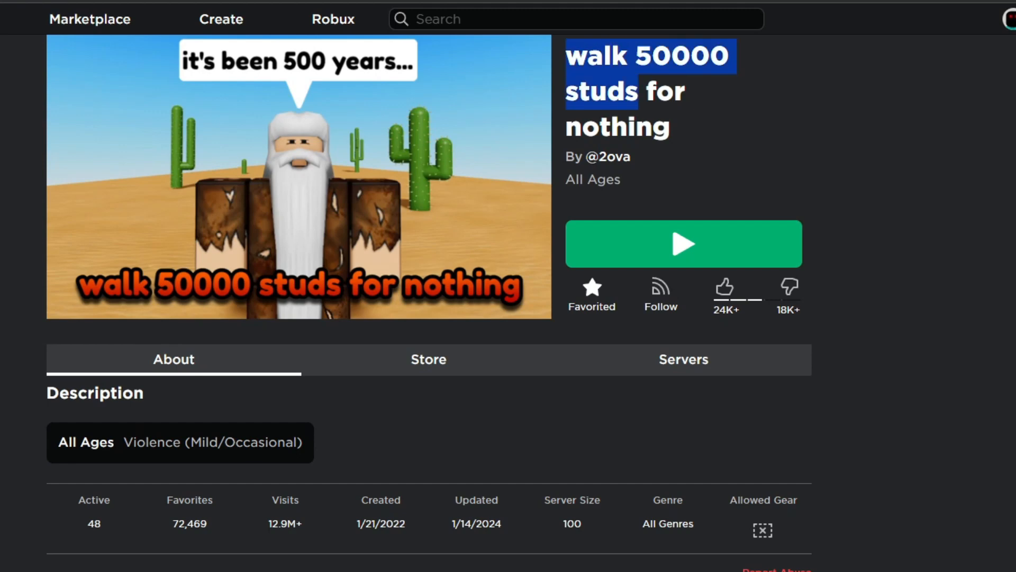
# Step: Launch the 'walk 50000 studs for nothing' game from its page
pyautogui.click(682, 243)
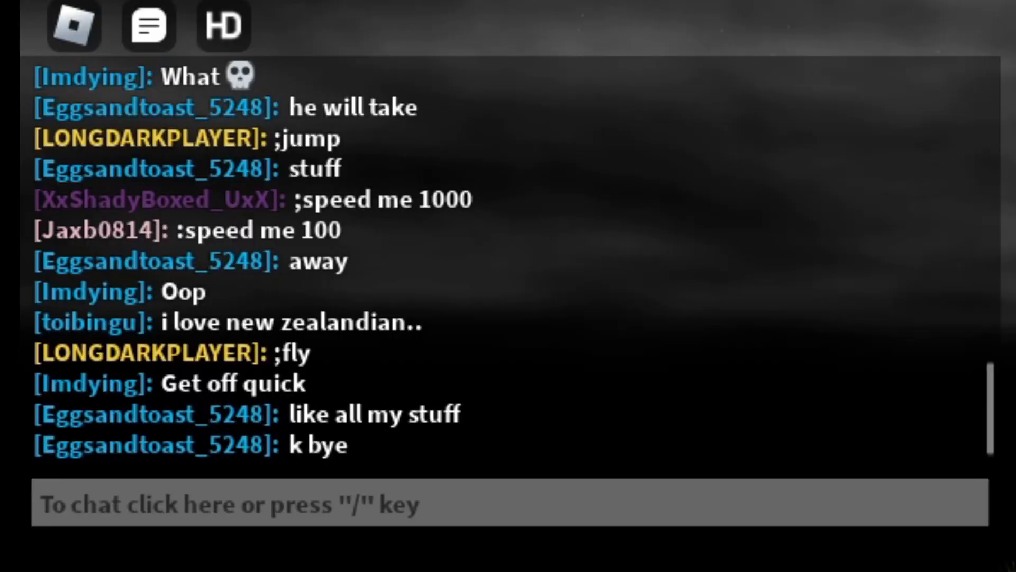
# Step: Open the ADMIN Ranks panel with ';f', check the Owner rank offer, then close both
pyautogui.click(259, 504)
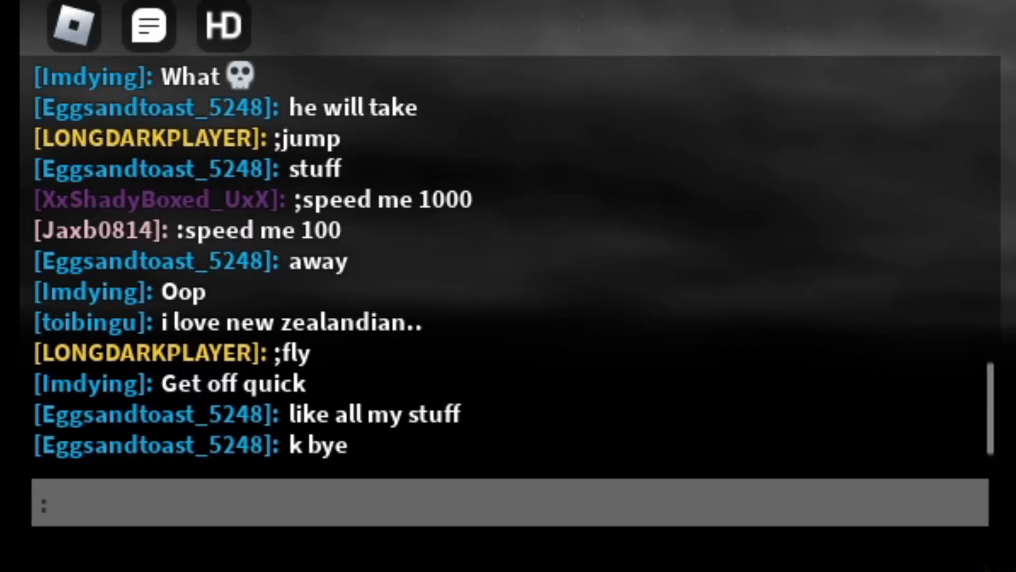
pyautogui.write(';f')
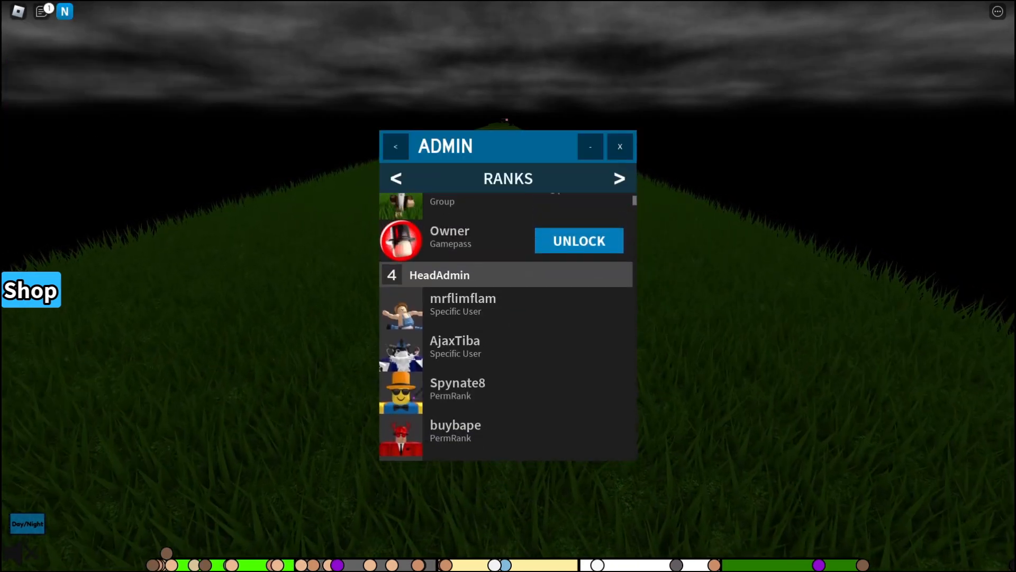
pyautogui.click(577, 240)
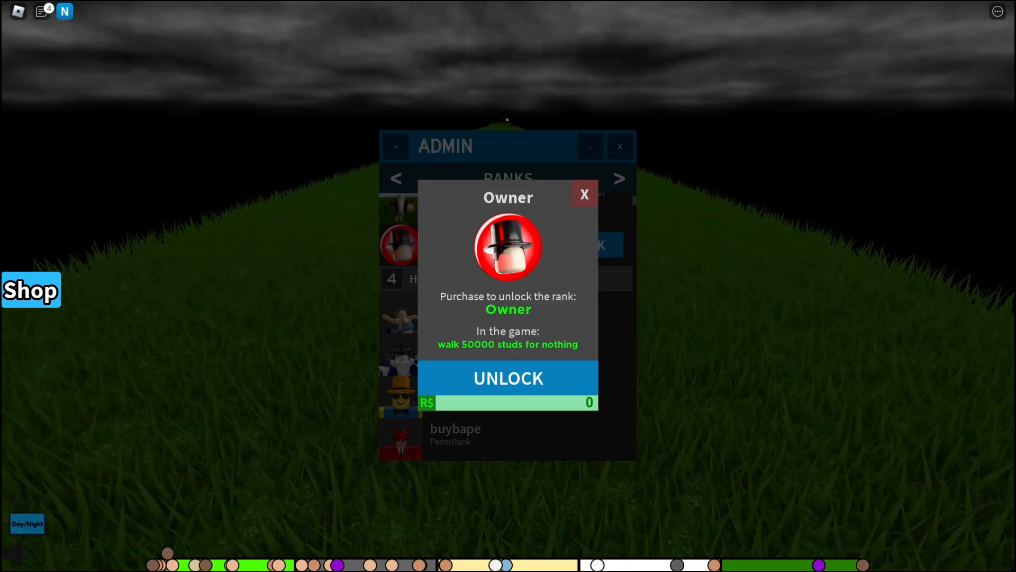
pyautogui.click(582, 194)
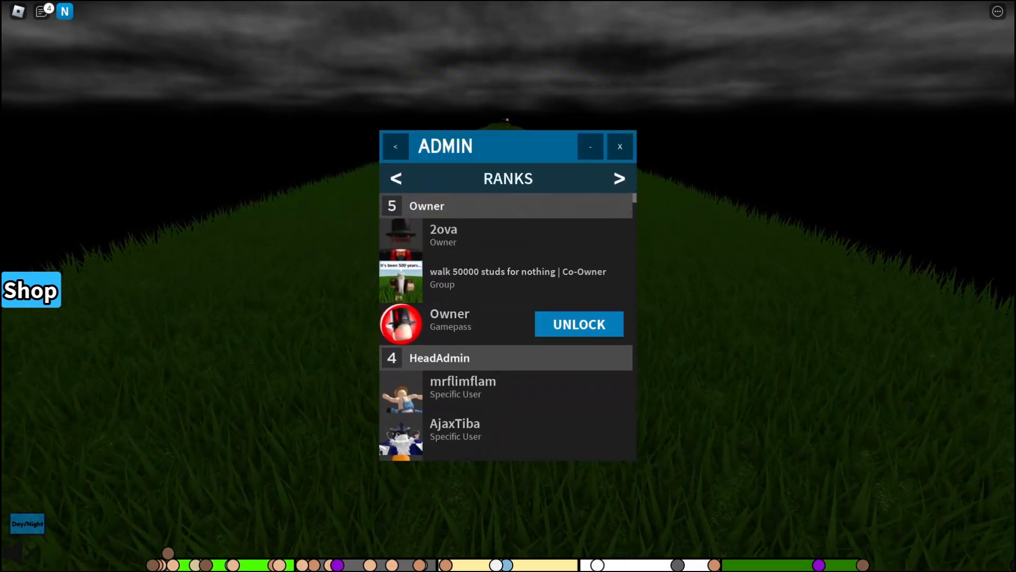
pyautogui.click(619, 146)
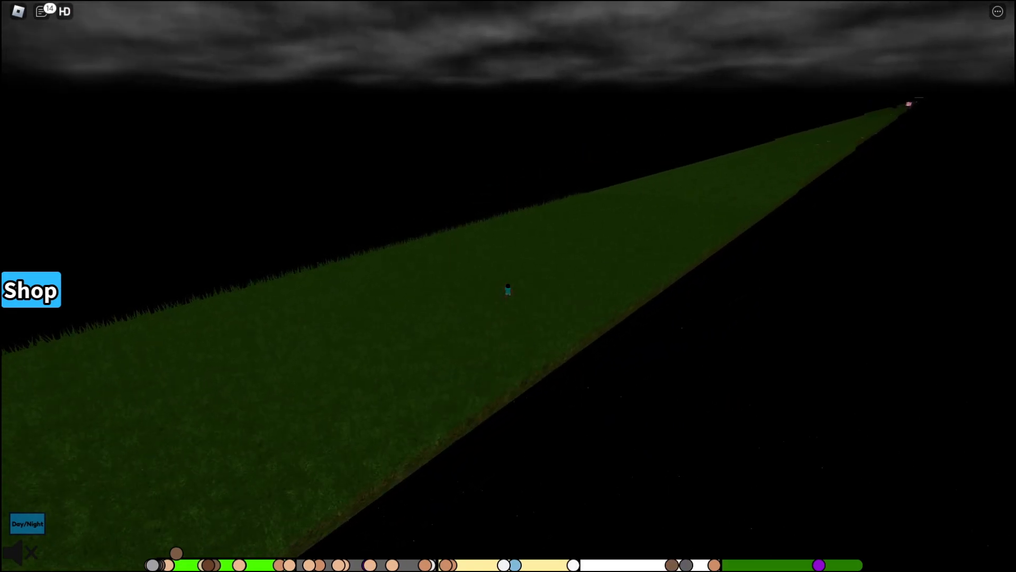
# Step: Browse the shop's Effects, Gamepasses and Donations, close it, and keep walking
pyautogui.click(30, 290)
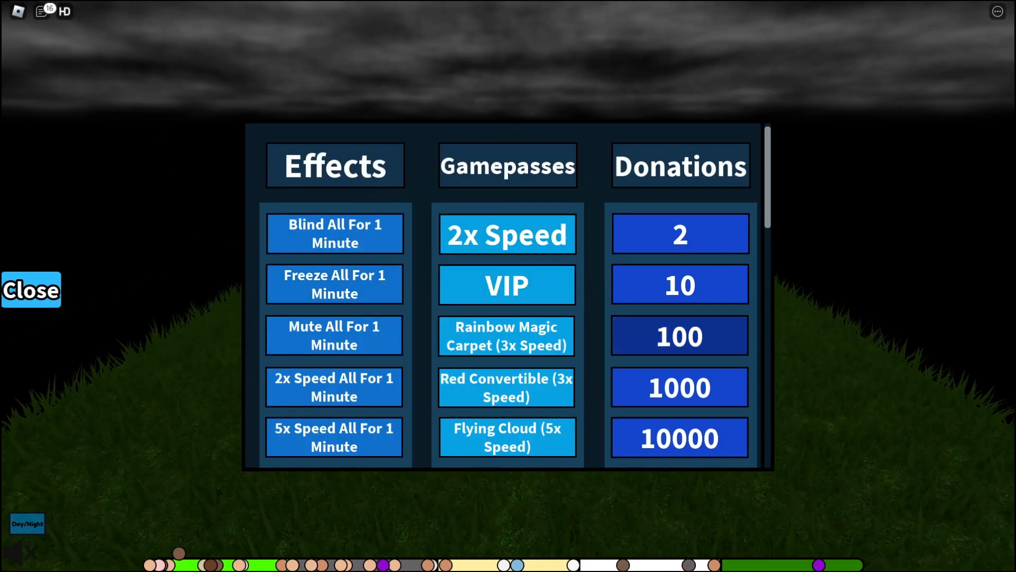
pyautogui.click(31, 290)
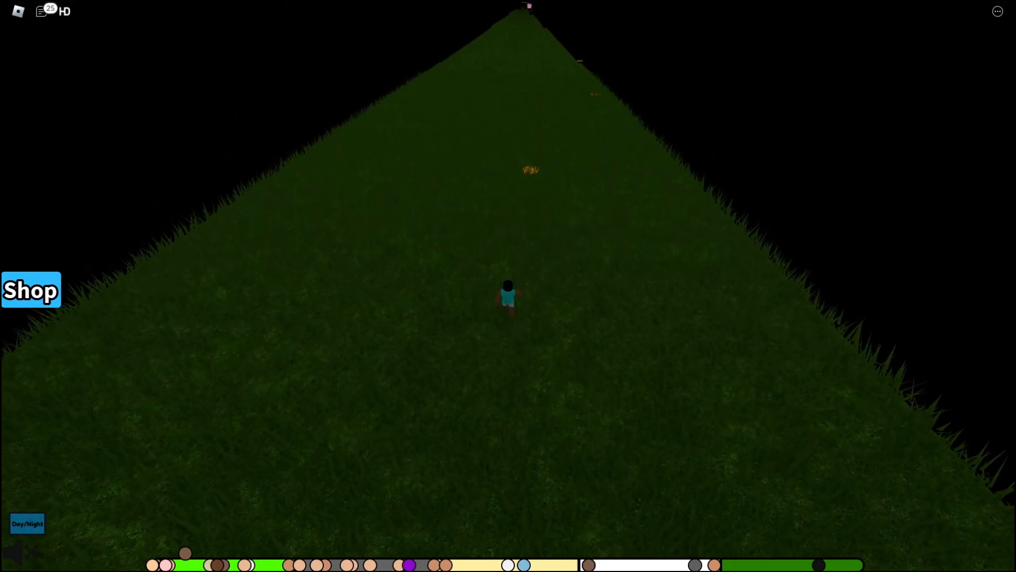
pyautogui.click(27, 523)
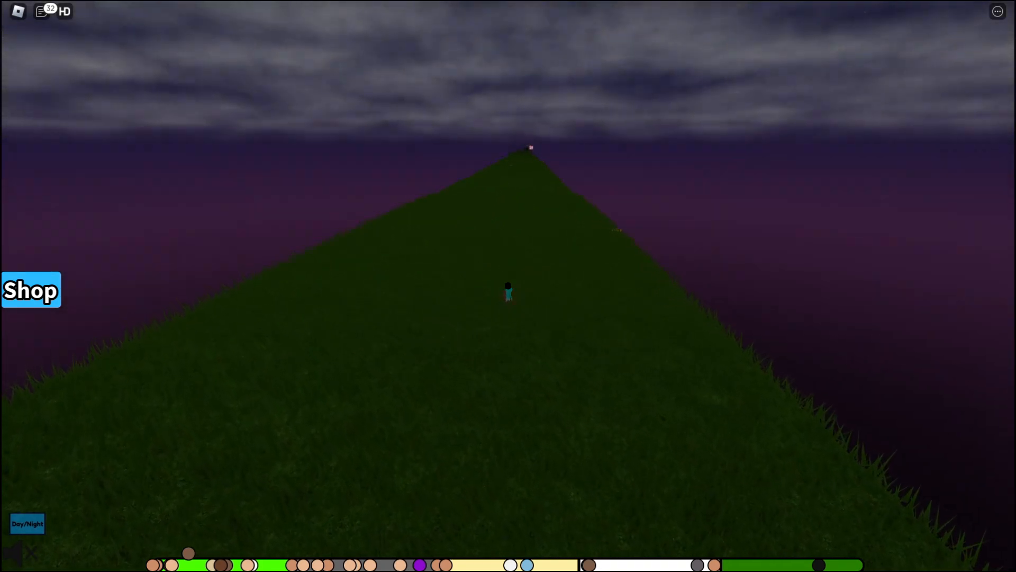
# Step: Walk the grass path into daylight, view the studs leaderboard, and reopen the shop
pyautogui.click(27, 523)
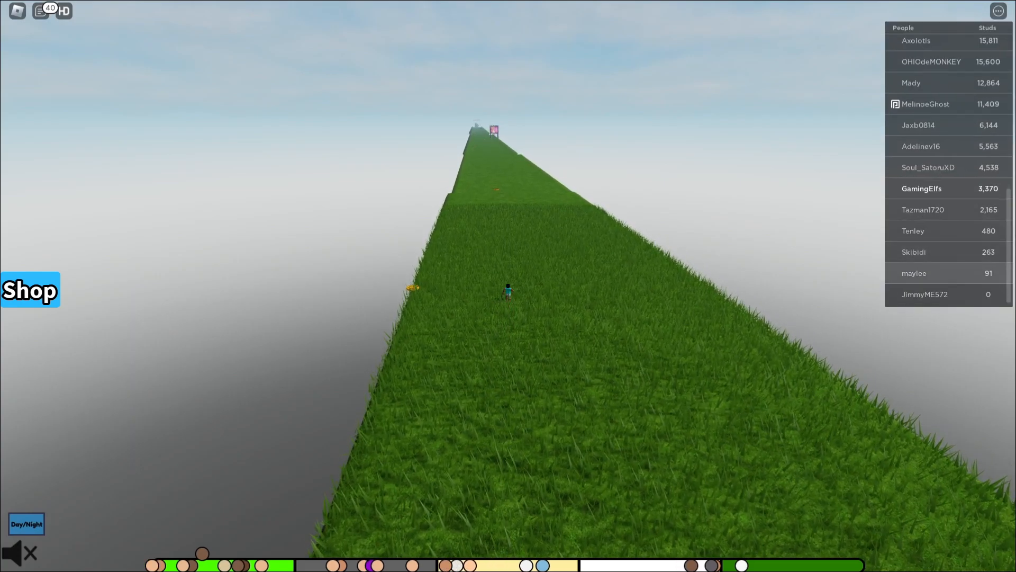
pyautogui.click(30, 289)
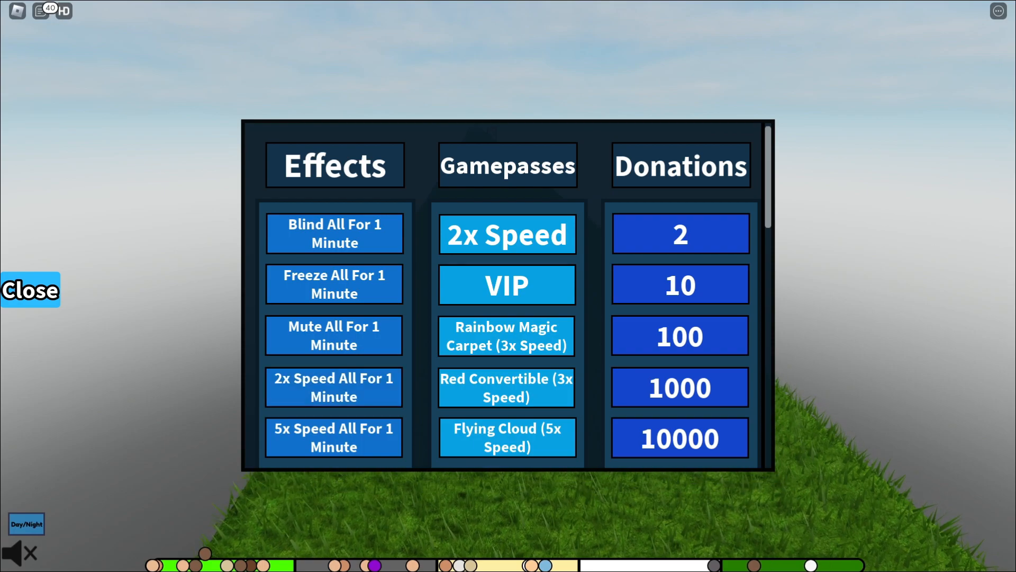
# Step: Close the shop window to return to the daylit grass path
pyautogui.click(30, 289)
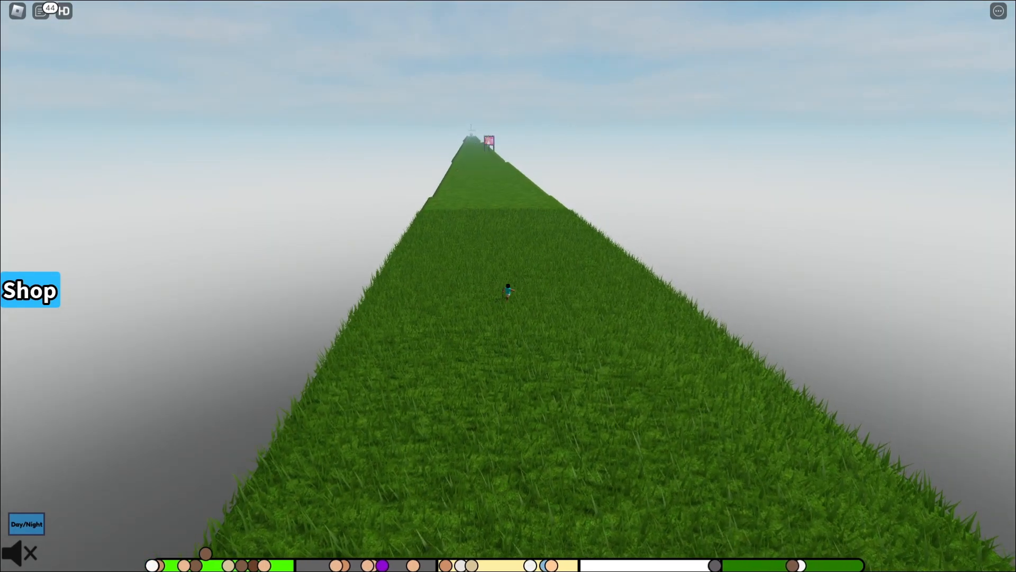
# Step: Walk farther along the grass path with the chat window open
pyautogui.click(40, 11)
pyautogui.write('w')
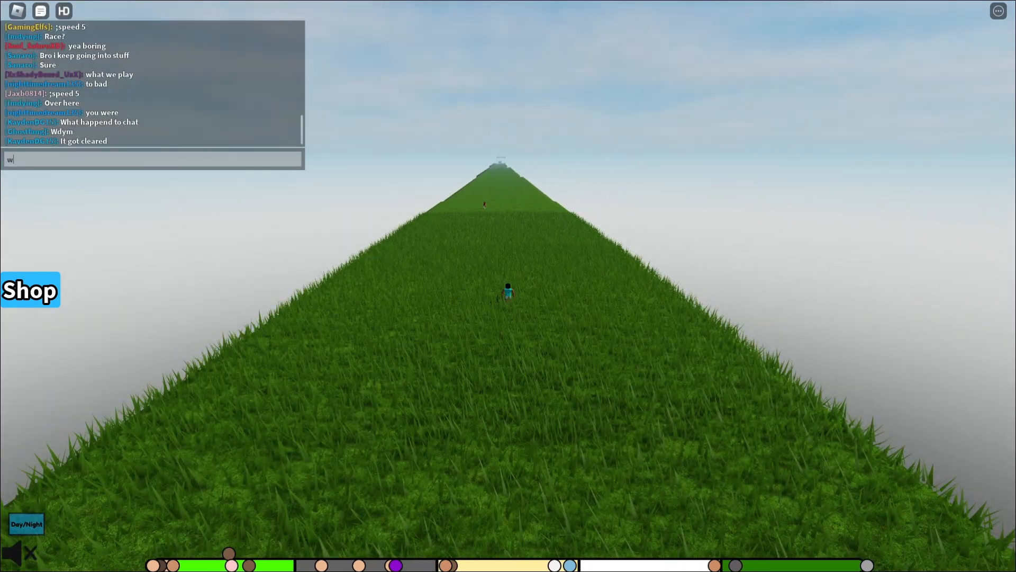
# Step: Send chat messages like 'someone giv' while running toward the volcanic lava path
pyautogui.write('a')
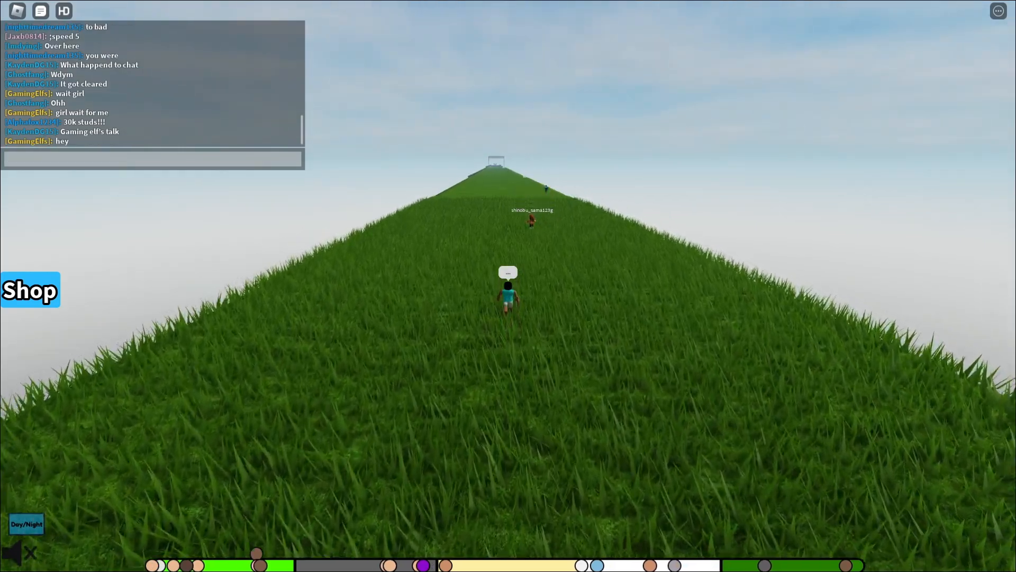
pyautogui.write('someone giv')
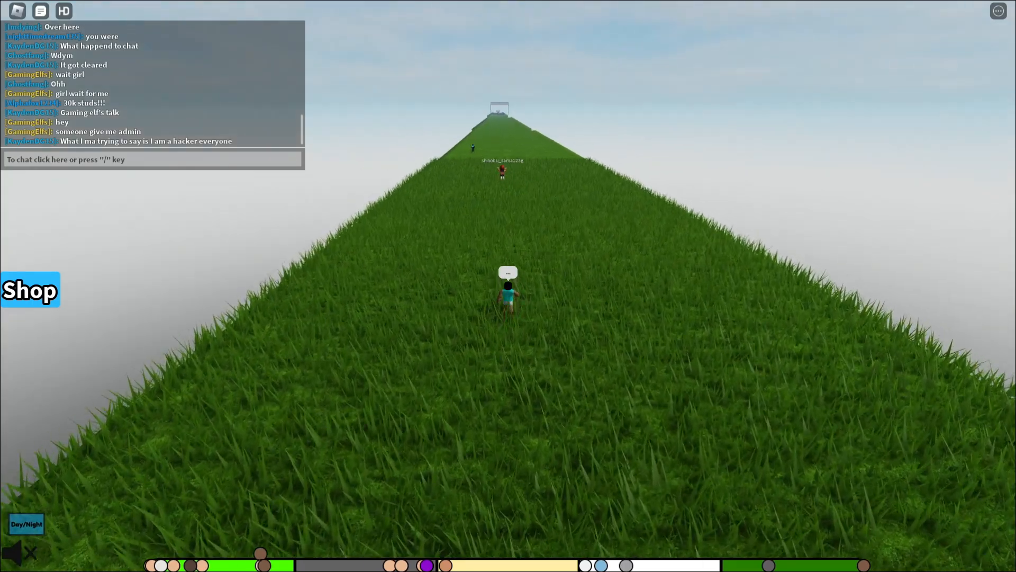
pyautogui.write('st')
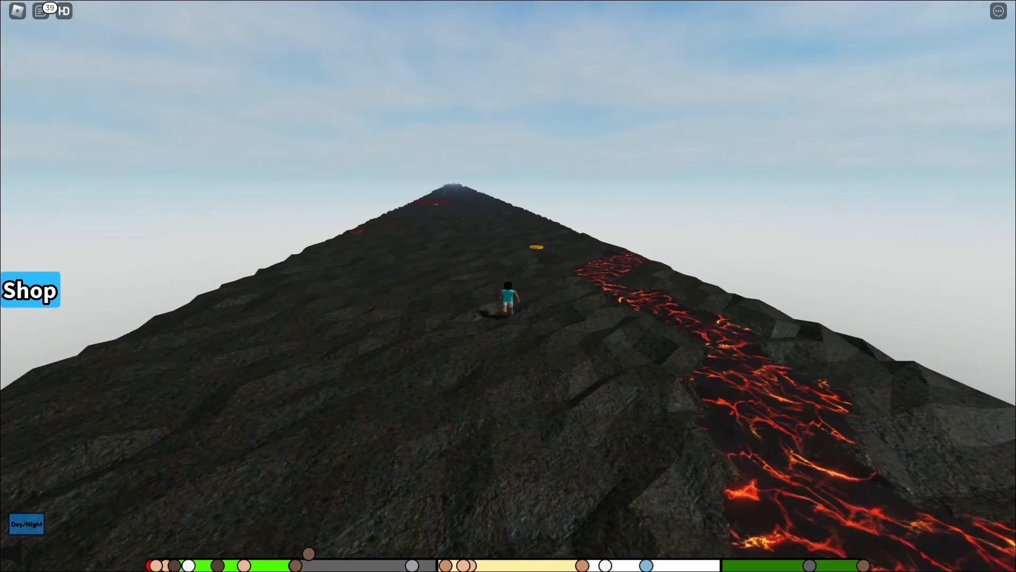
# Step: Try buying Freeze All For 1 Minute, cancel the Insufficient Funds prompt, close the shop
pyautogui.click(29, 290)
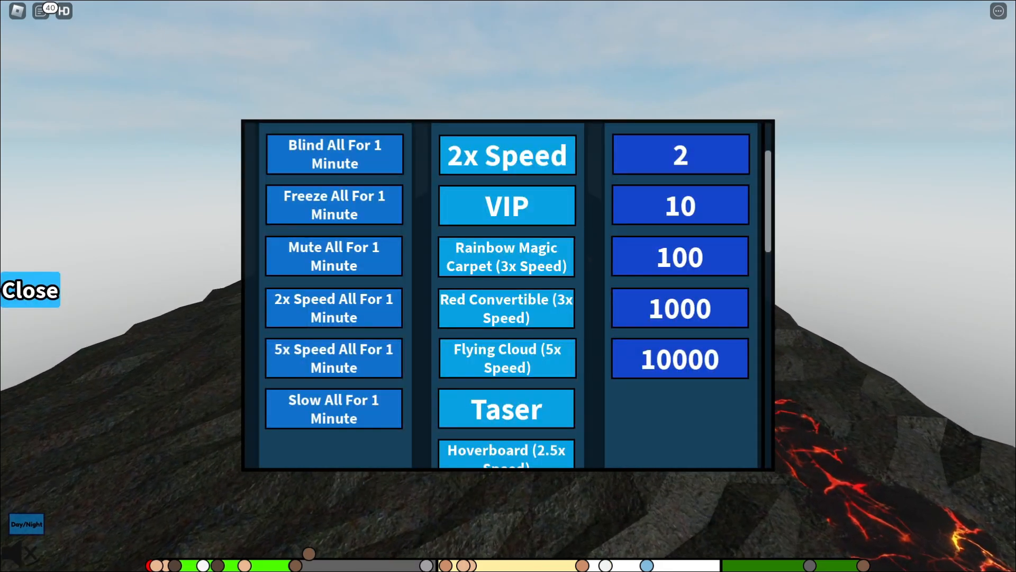
pyautogui.click(334, 204)
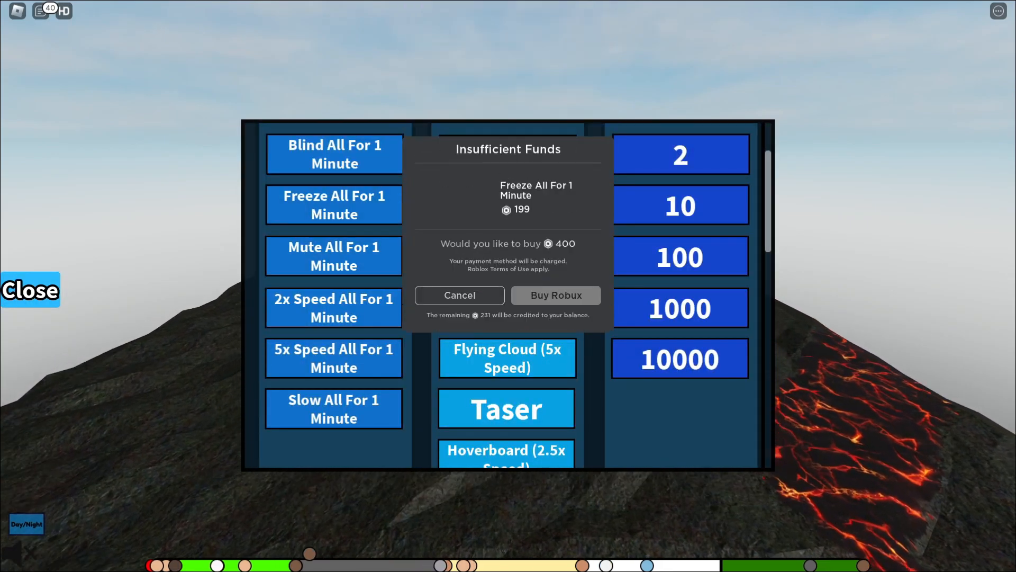
pyautogui.click(459, 295)
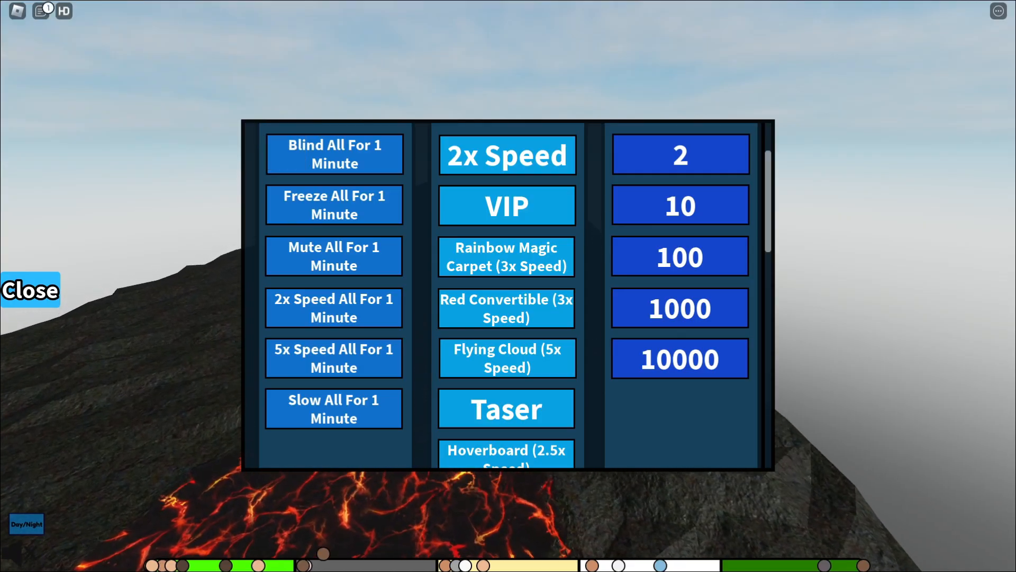
pyautogui.click(30, 289)
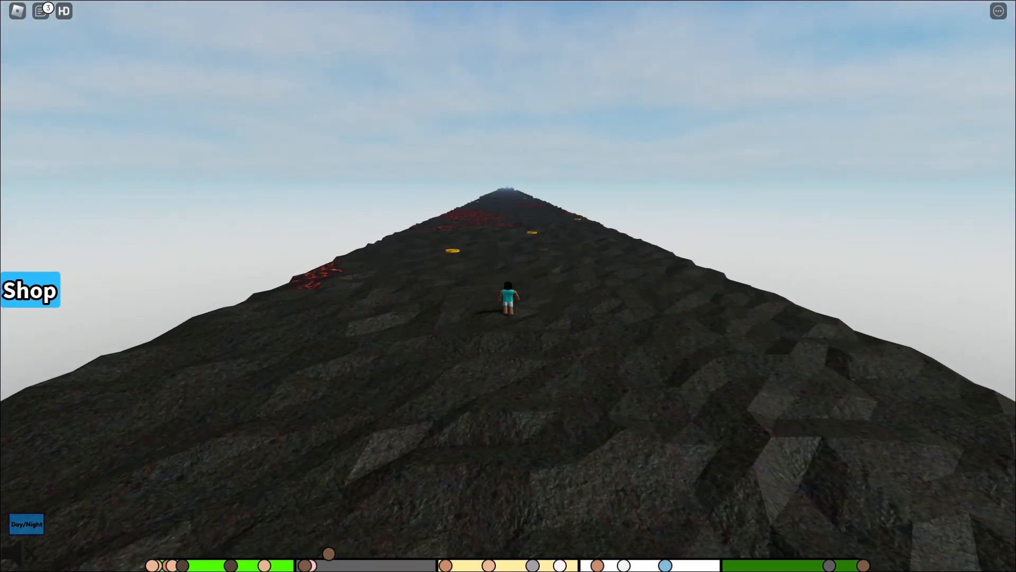
# Step: Walk forward up the volcanic slope past the gold coins
pyautogui.press('w')
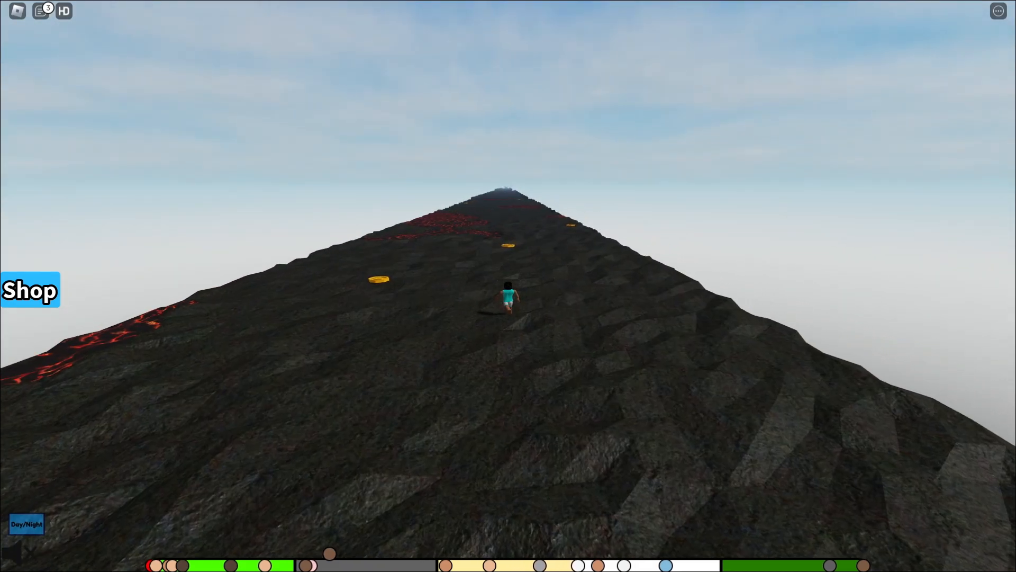